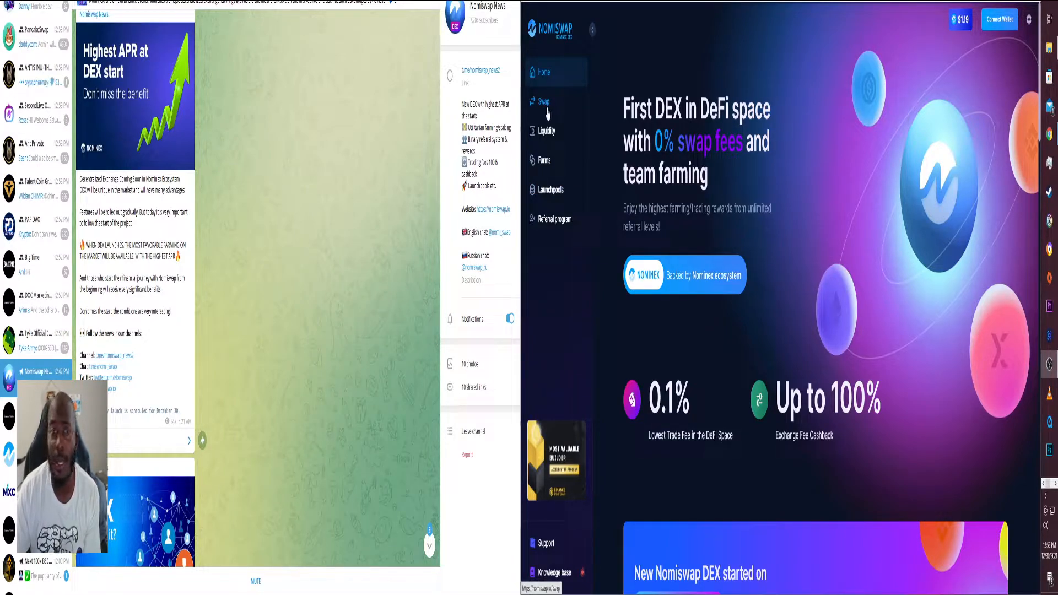
# - Set up a BNB to NMX swap by choosing NMX as the token to receive
pyautogui.click(543, 101)
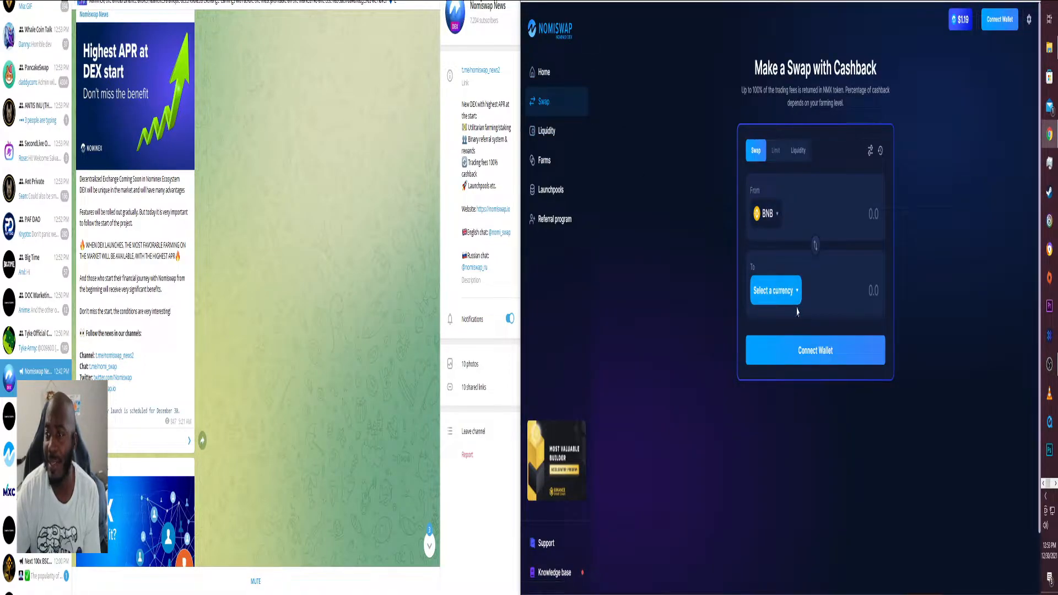
pyautogui.click(774, 290)
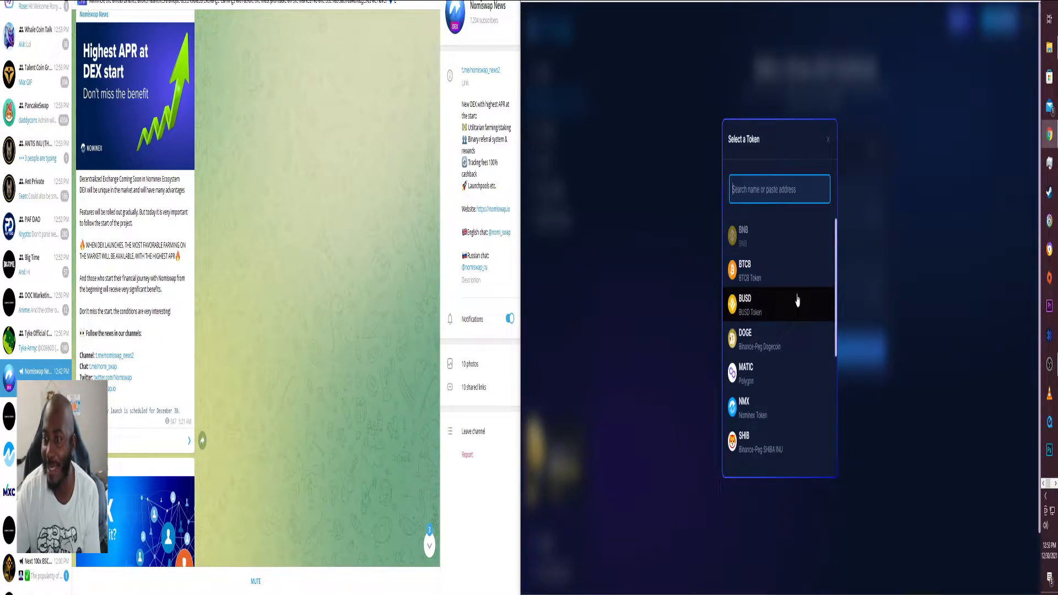
pyautogui.scroll(-3)
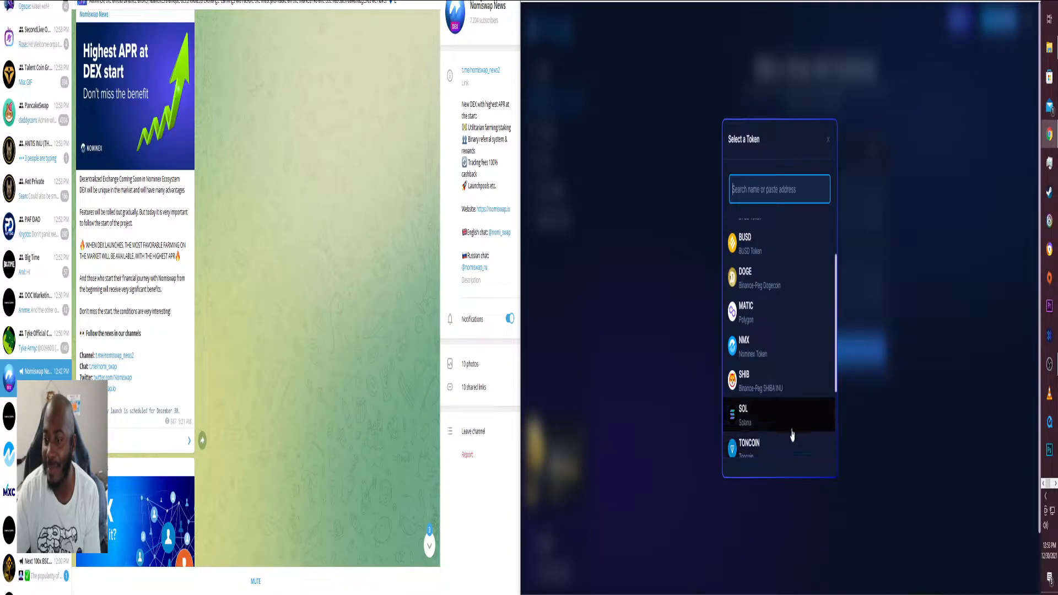
pyautogui.moveTo(769, 385)
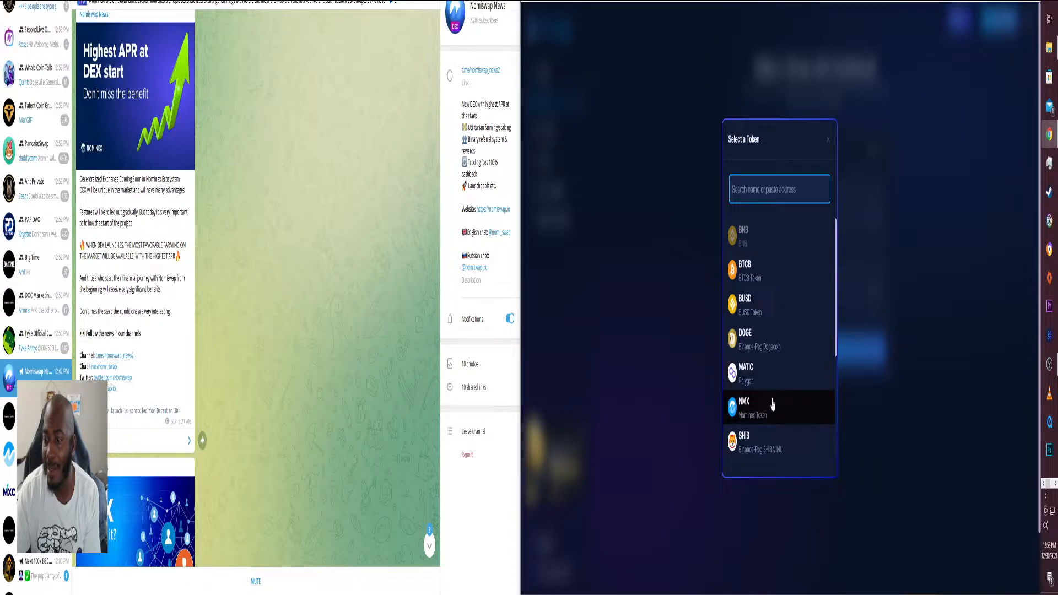
pyautogui.click(773, 407)
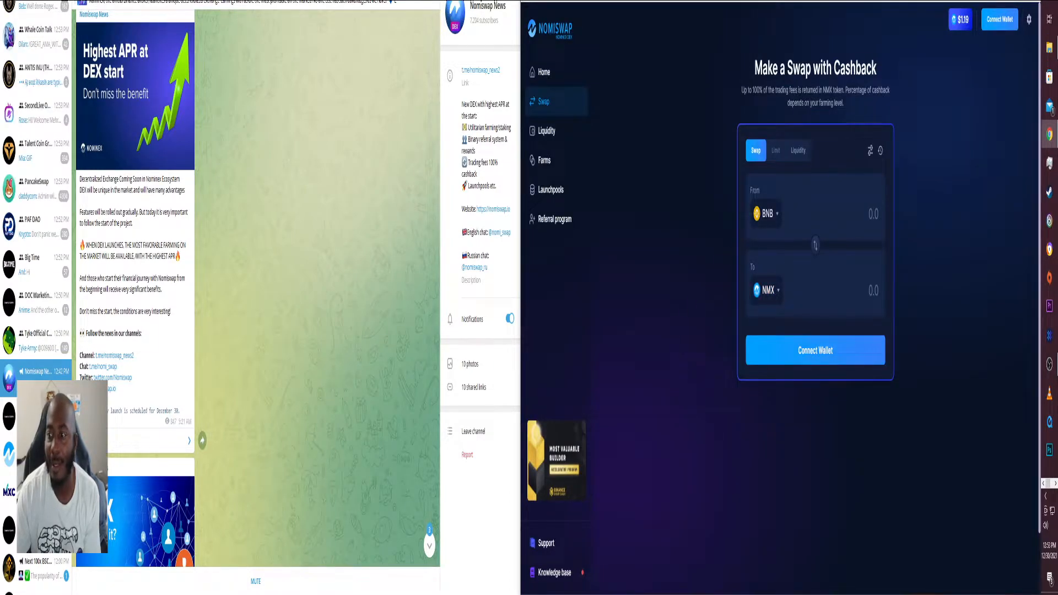
pyautogui.click(765, 214)
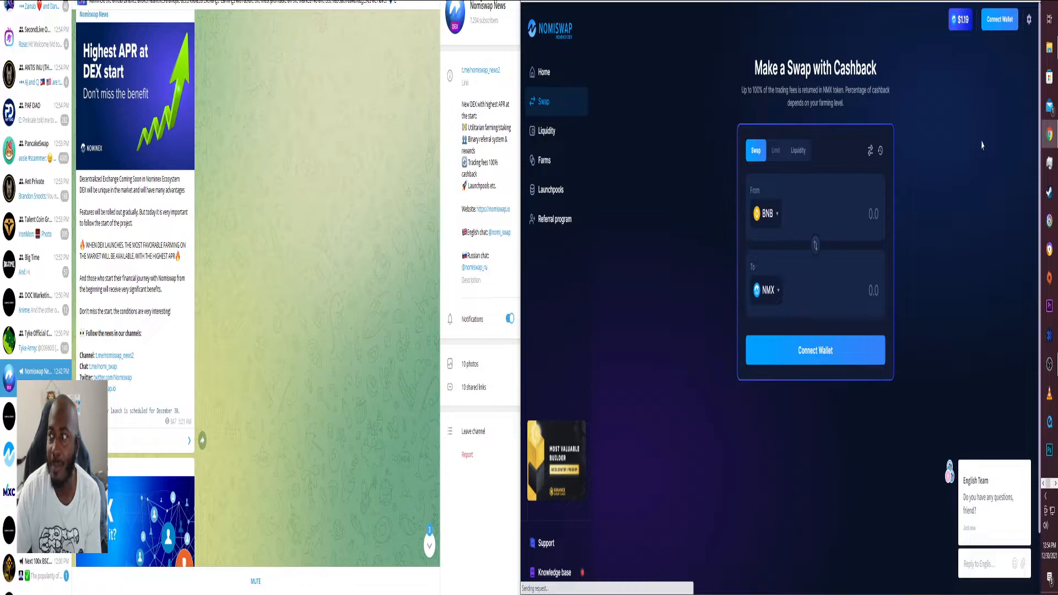
# - Connect the MetaMask wallet, sign the sign-in message, and re-select the BNB to NMX pair
pyautogui.click(814, 350)
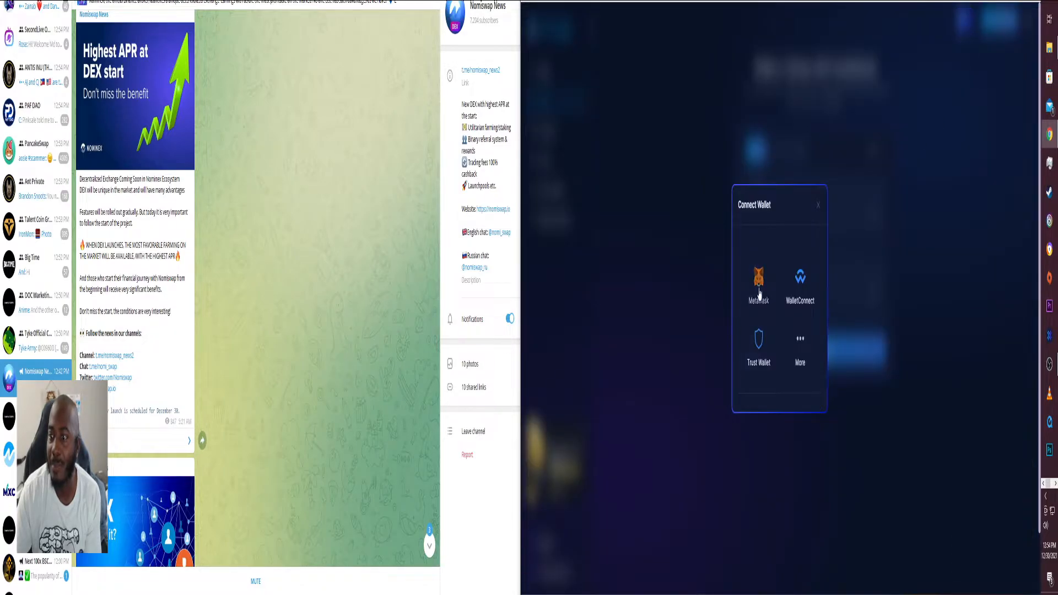
pyautogui.click(758, 283)
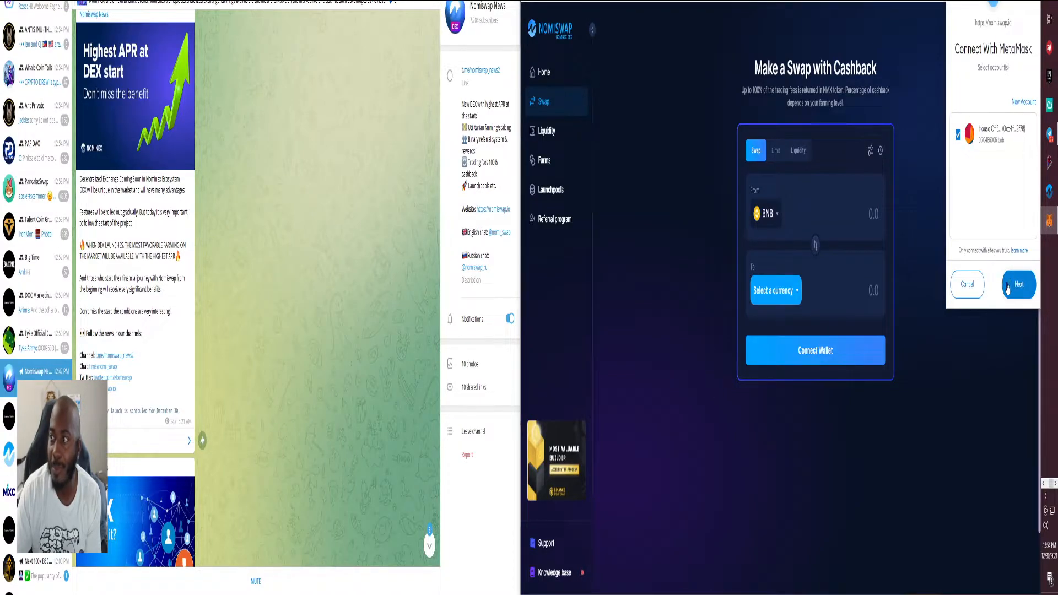
pyautogui.click(1019, 285)
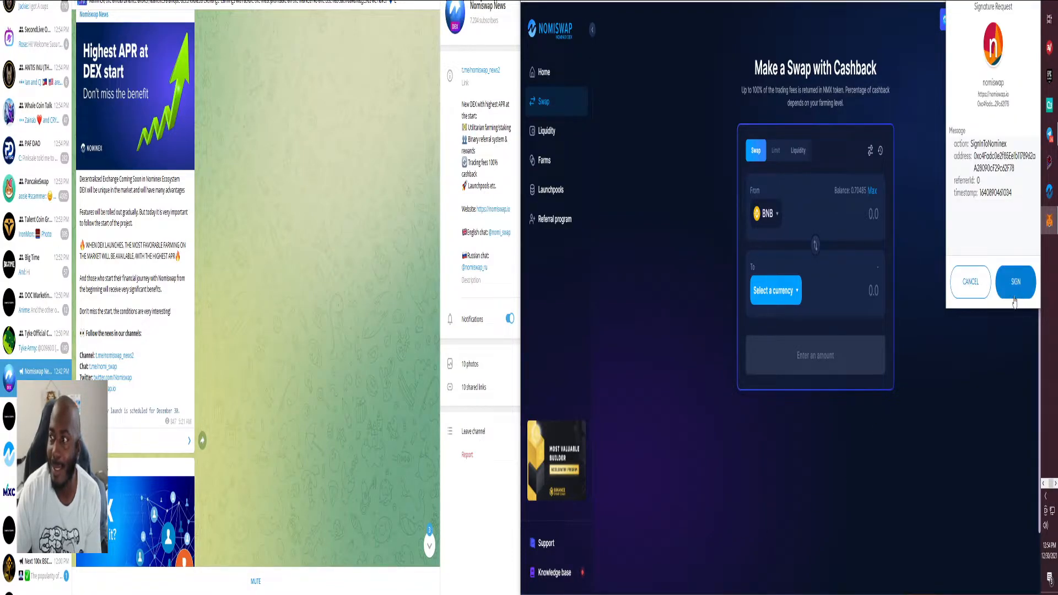
pyautogui.click(1015, 282)
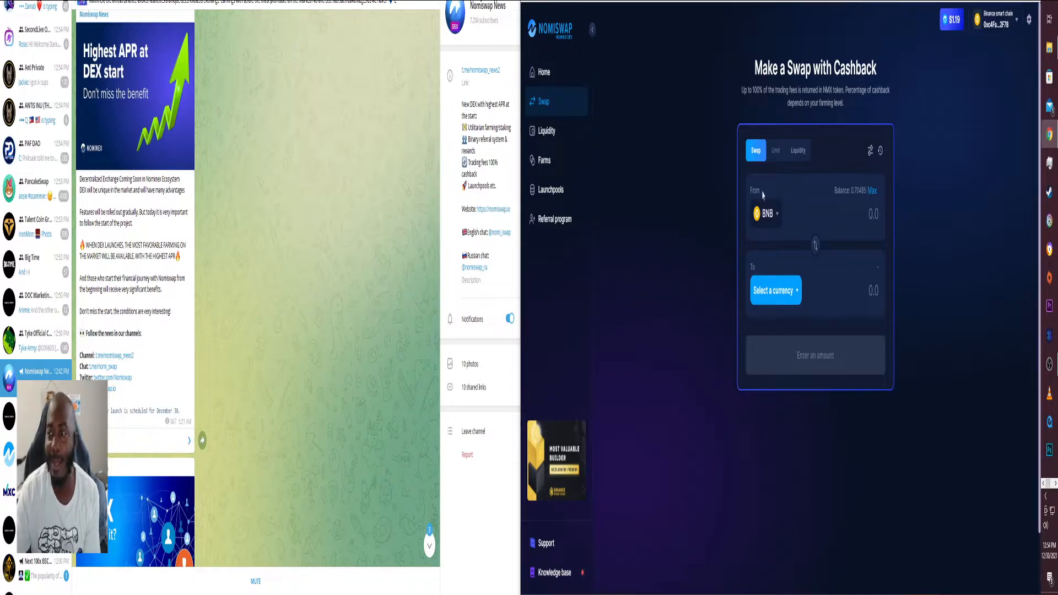
pyautogui.click(775, 290)
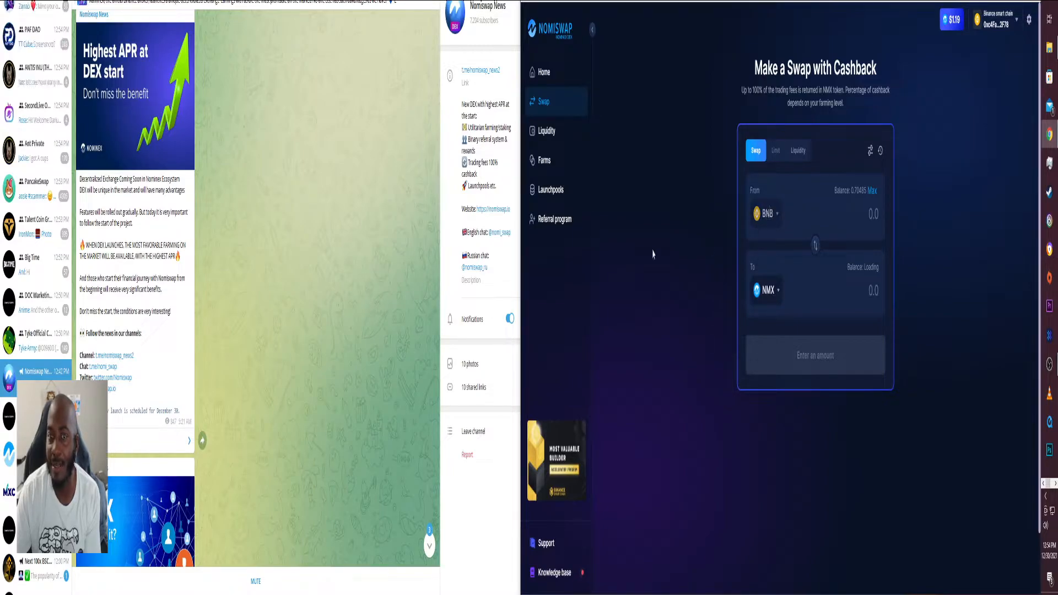
# - Browse the liquidity page, look for other LP tokens to import, glance at farms and return
pyautogui.click(545, 131)
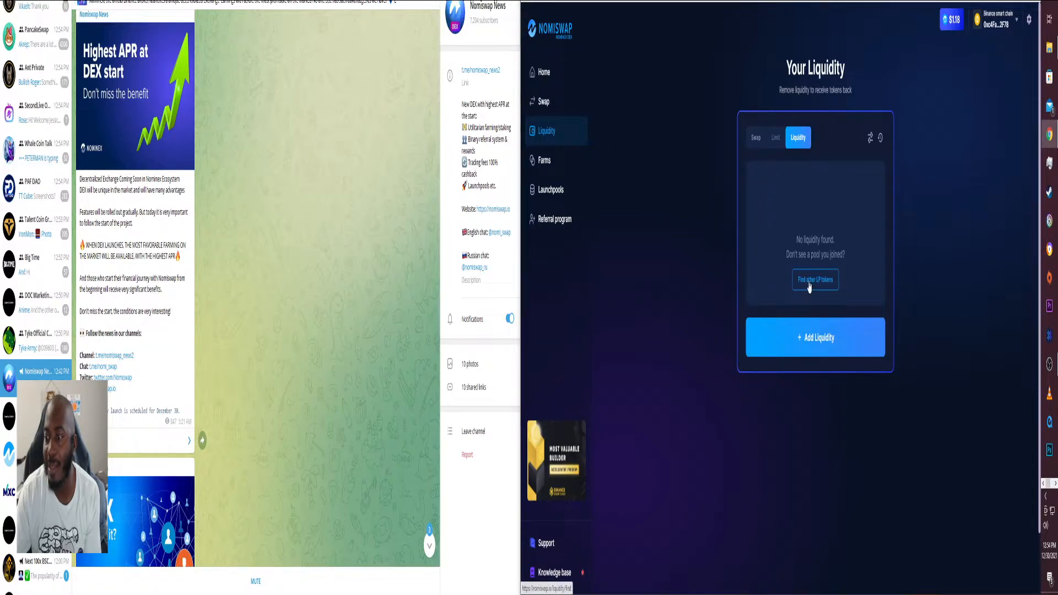
pyautogui.click(815, 278)
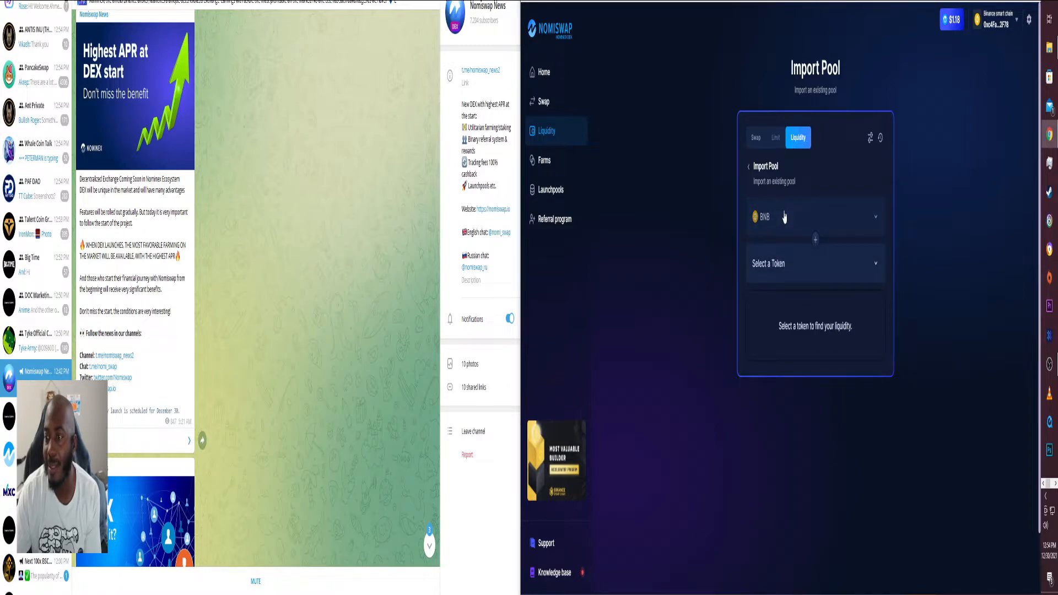
pyautogui.click(545, 160)
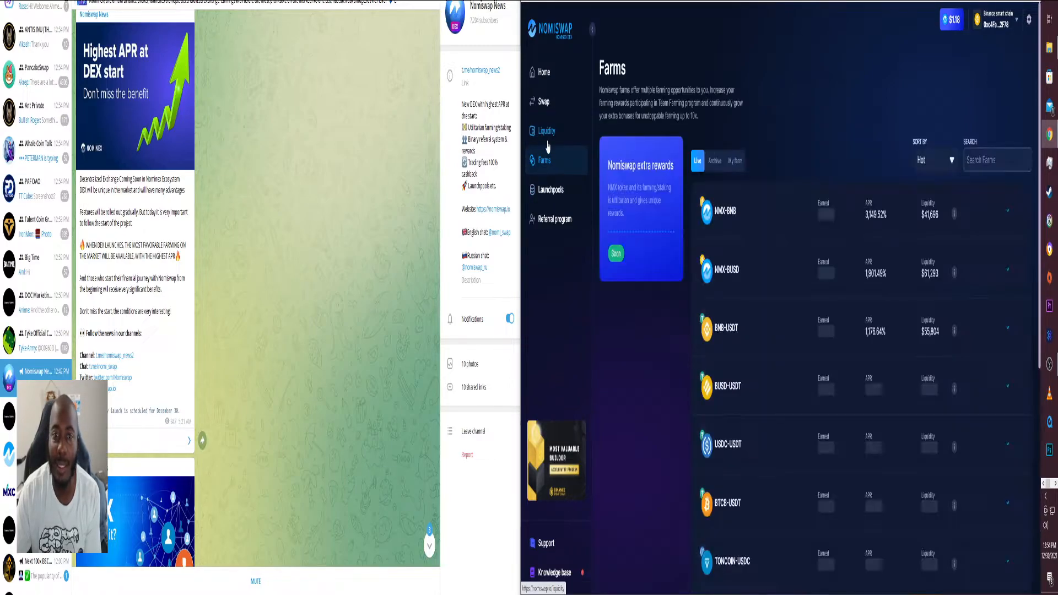
pyautogui.click(546, 132)
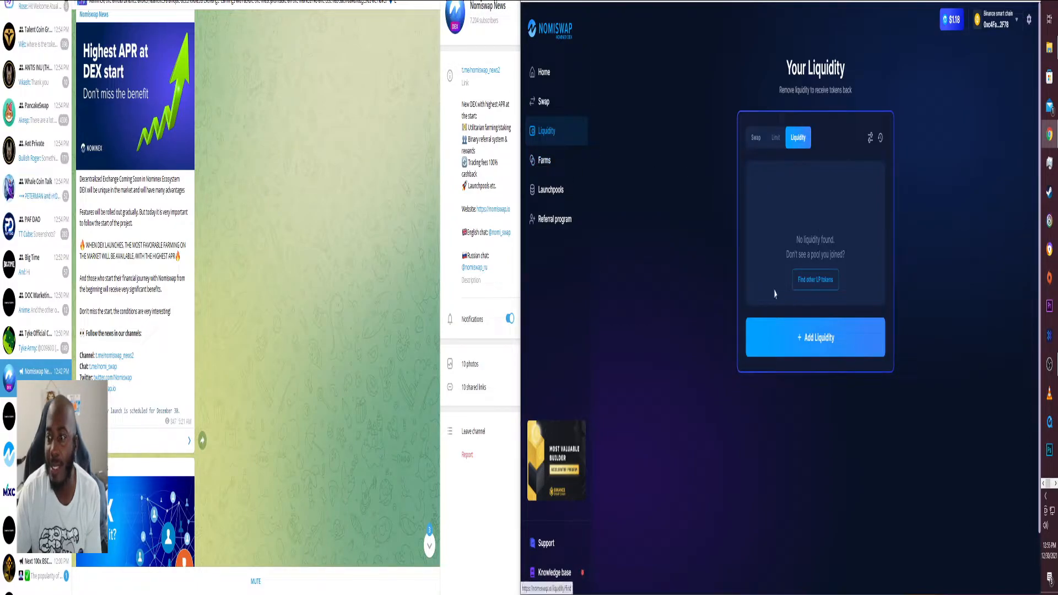
# - Show the farms list with NMX-BNB, NMX-BUSD and other pairs' APRs and liquidity
pyautogui.click(543, 161)
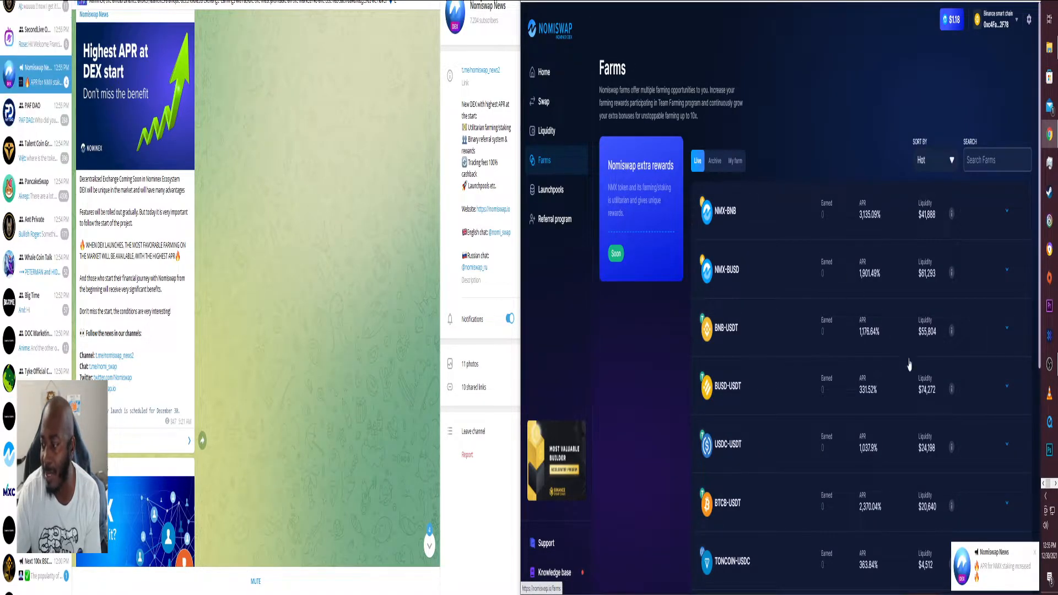
pyautogui.moveTo(760, 324)
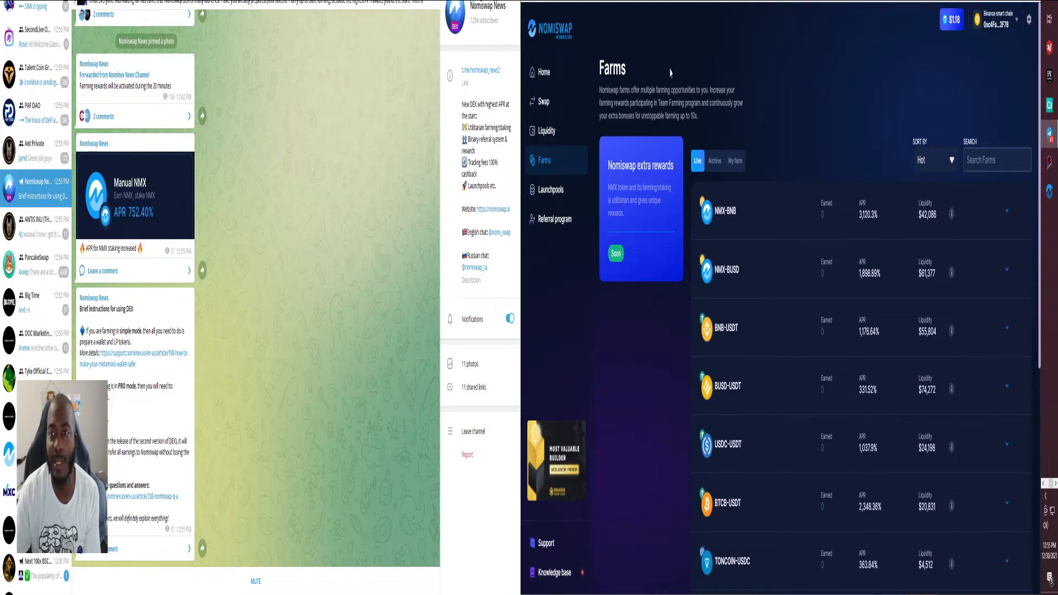
pyautogui.moveTo(670, 316)
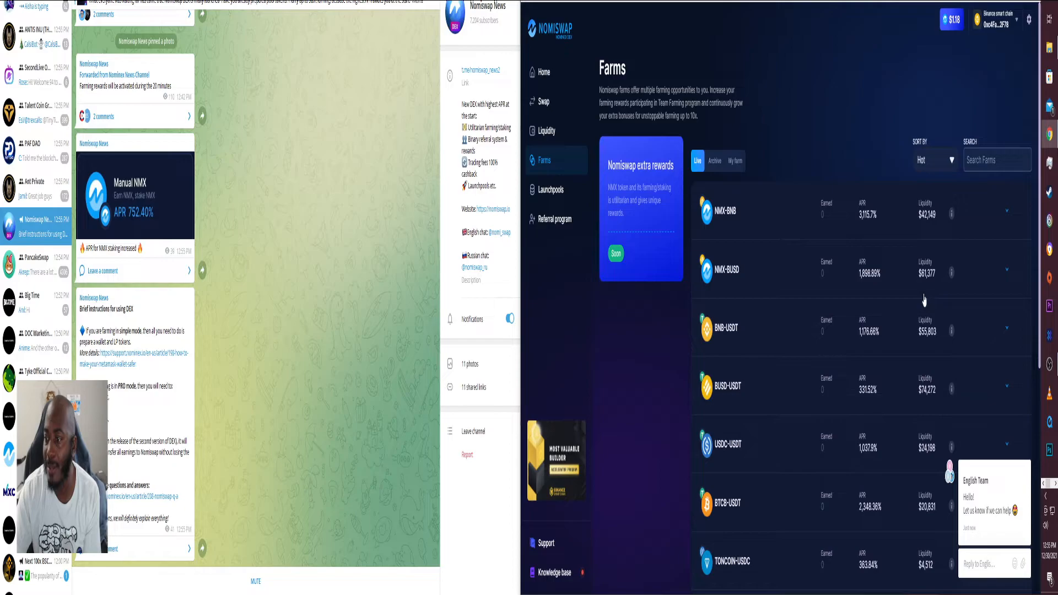
pyautogui.scroll(-3)
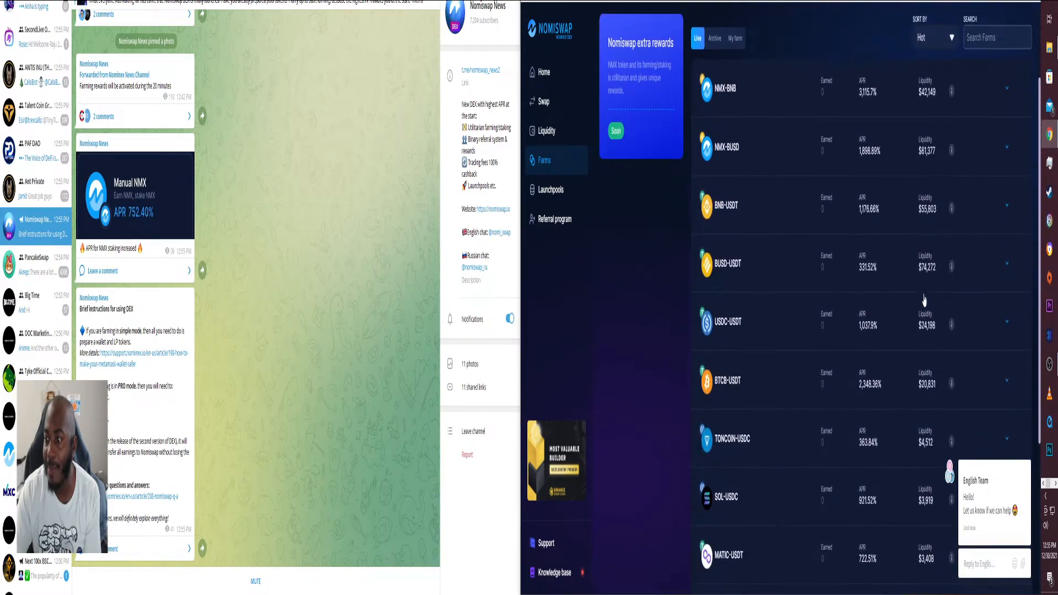
pyautogui.scroll(-3)
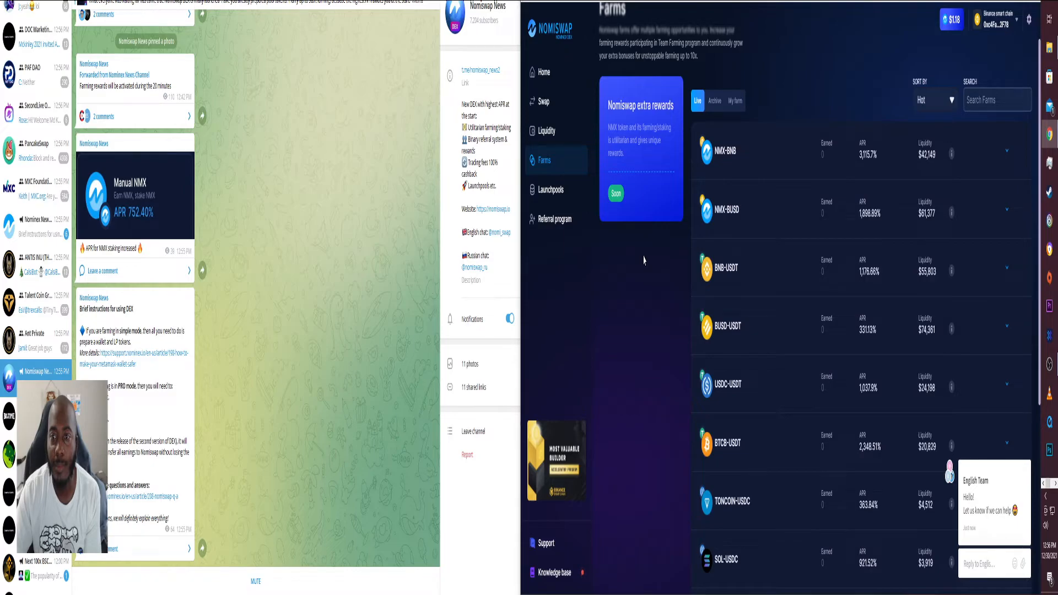
# - Show the Manual NMX staking pool with about 751% APR on the launchpools page
pyautogui.click(551, 190)
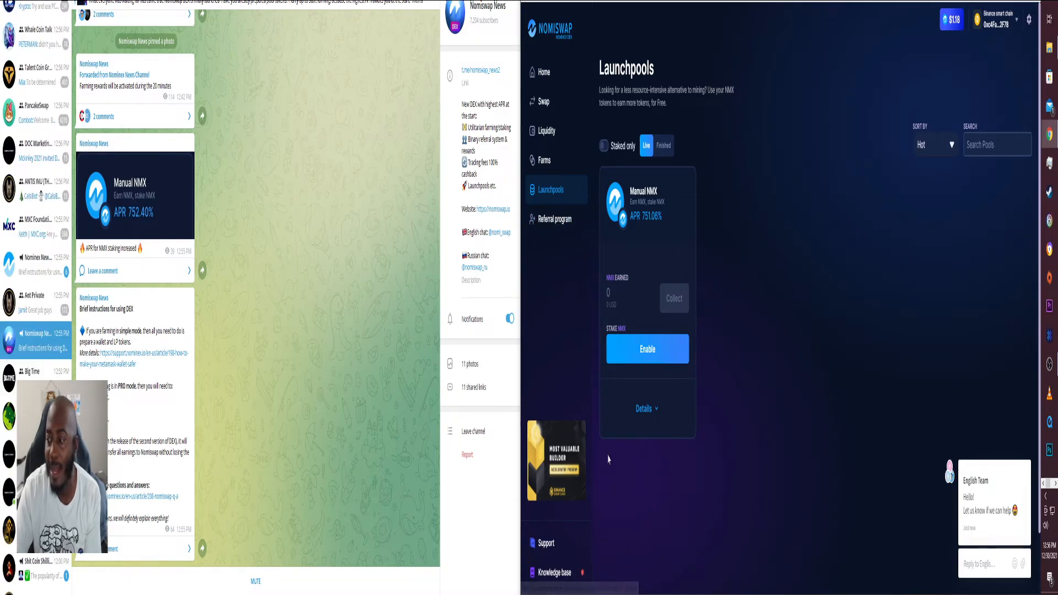
# - Go back to the Nomiswap home page advertising 0% swap fees
pyautogui.click(544, 72)
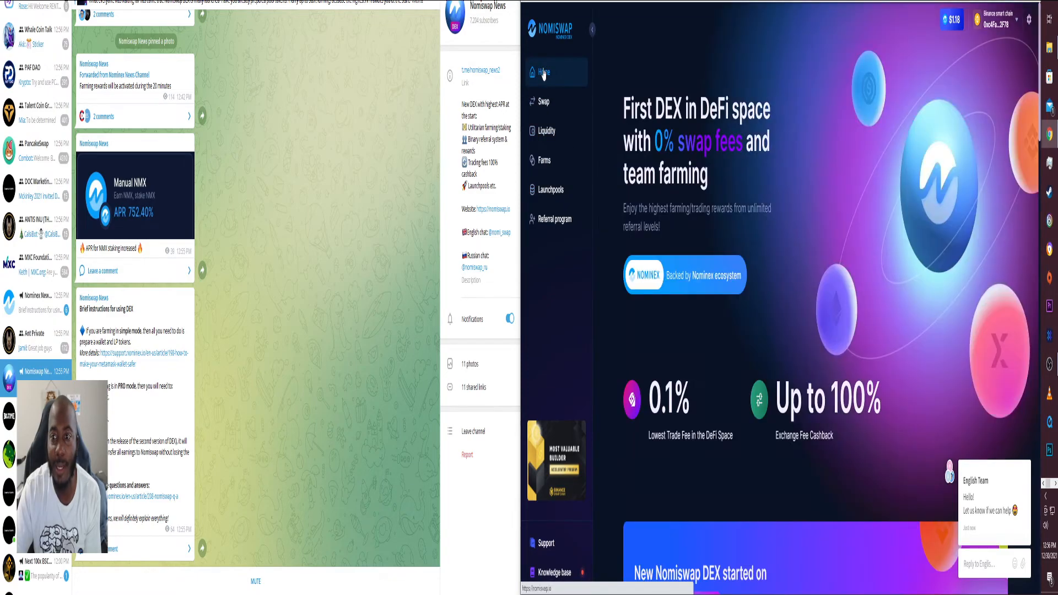
pyautogui.moveTo(789, 231)
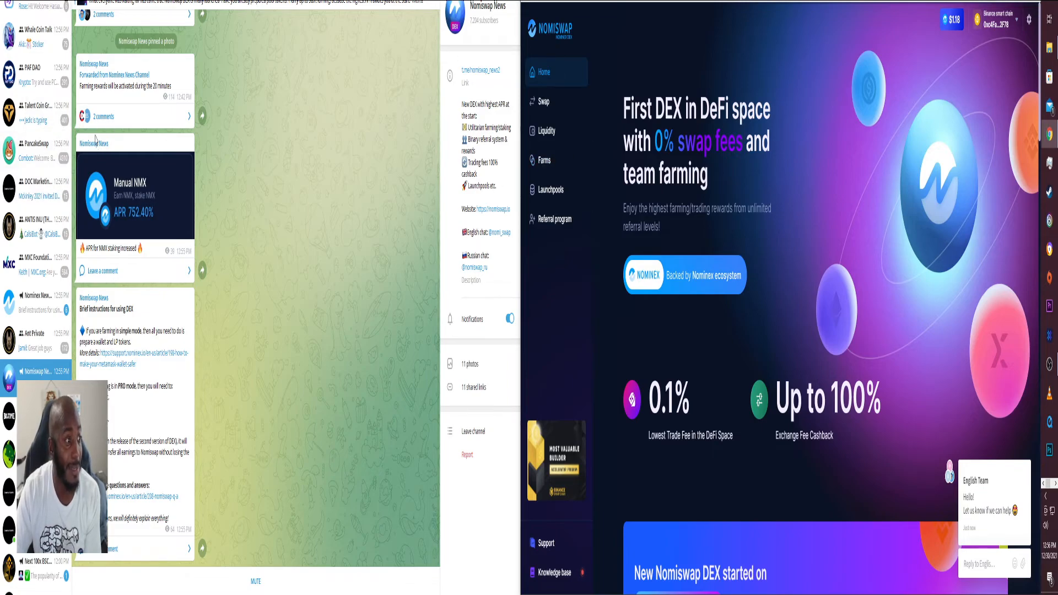
pyautogui.moveTo(290, 70)
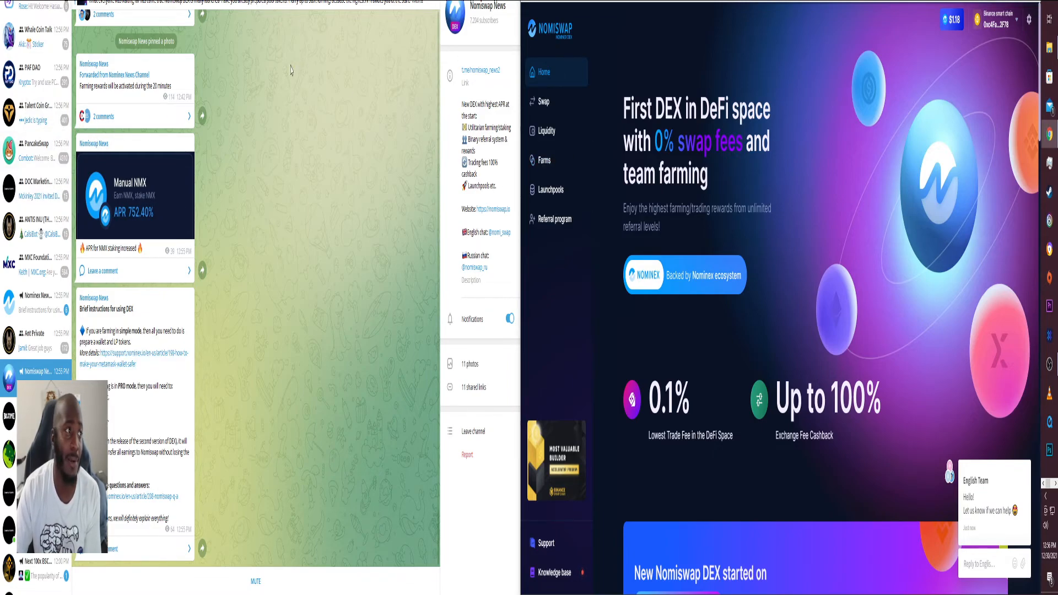